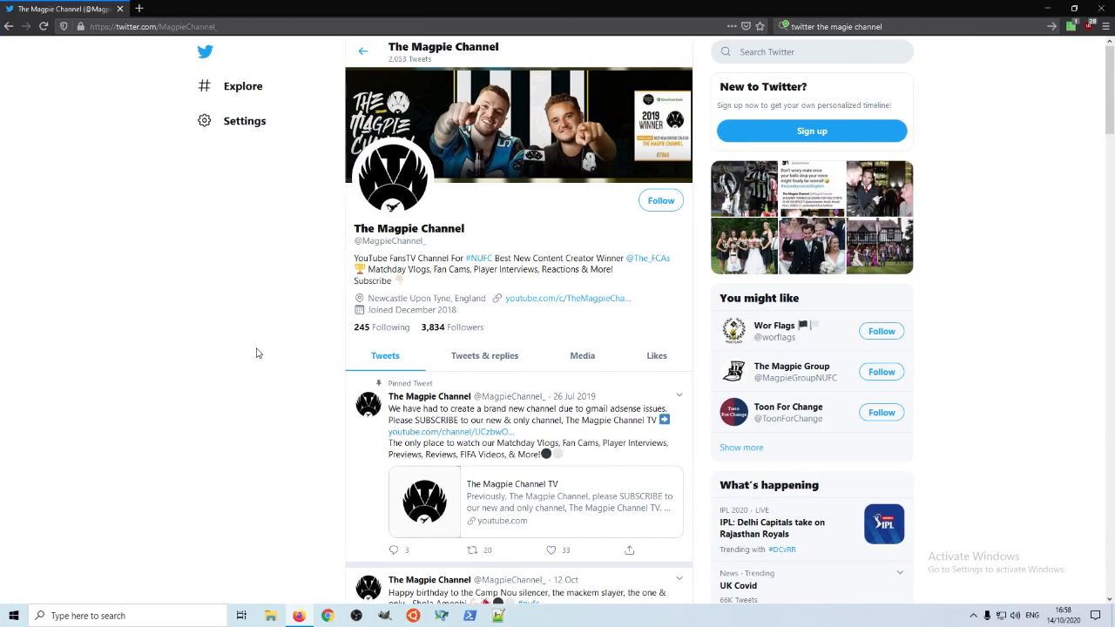
Bring the Magpie Channel's birthday tweet into view and inspect its markup for a node screenshot
scroll(down, 3)
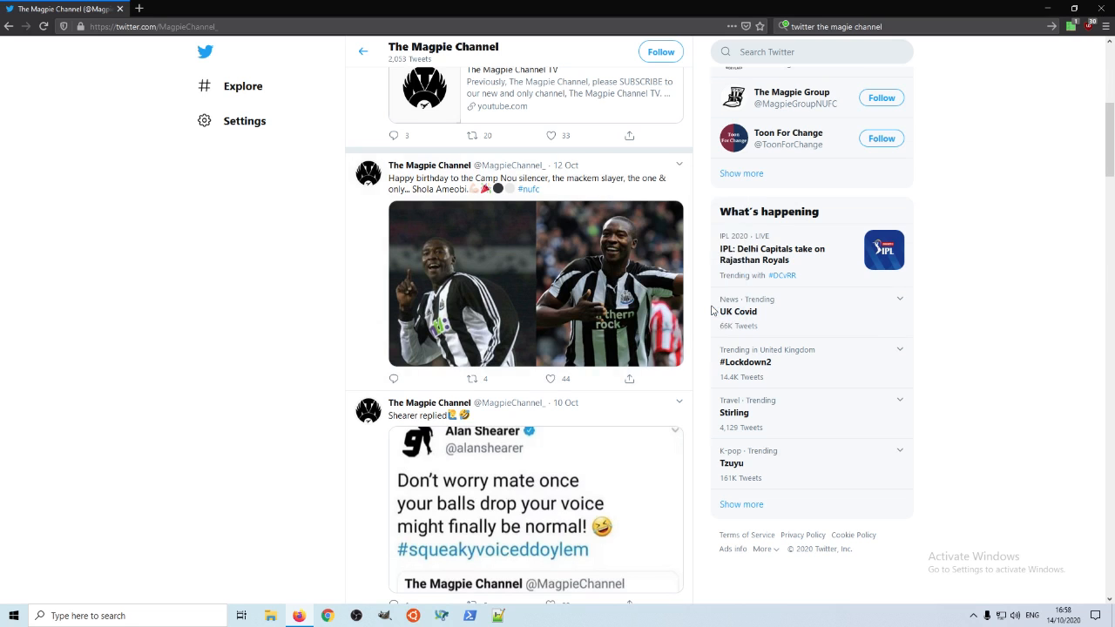
key(F12)
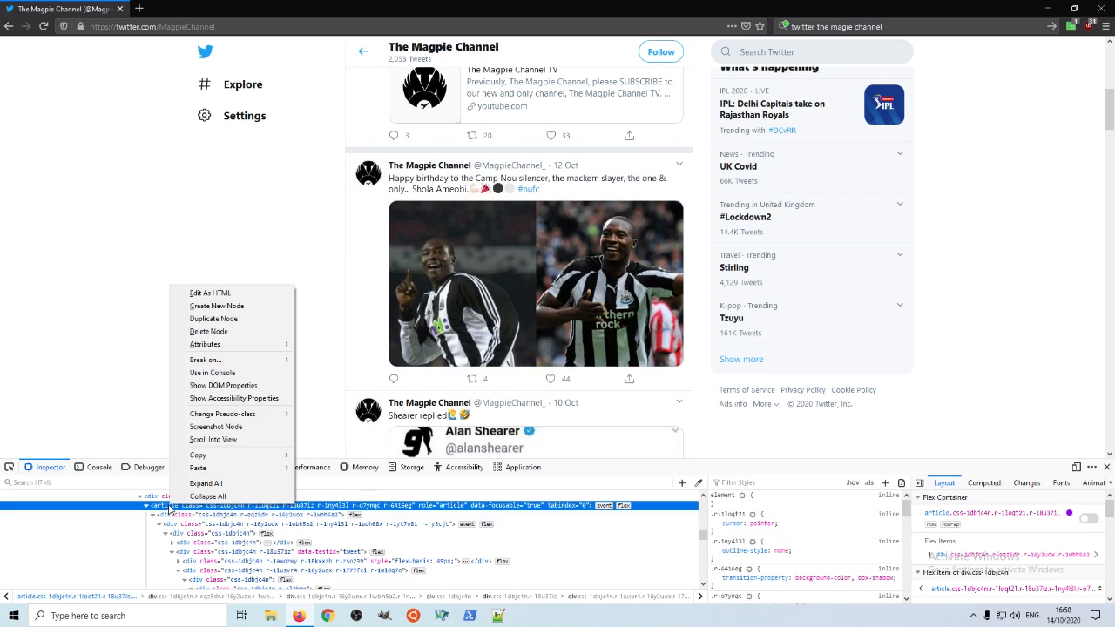
mouse_move(216, 427)
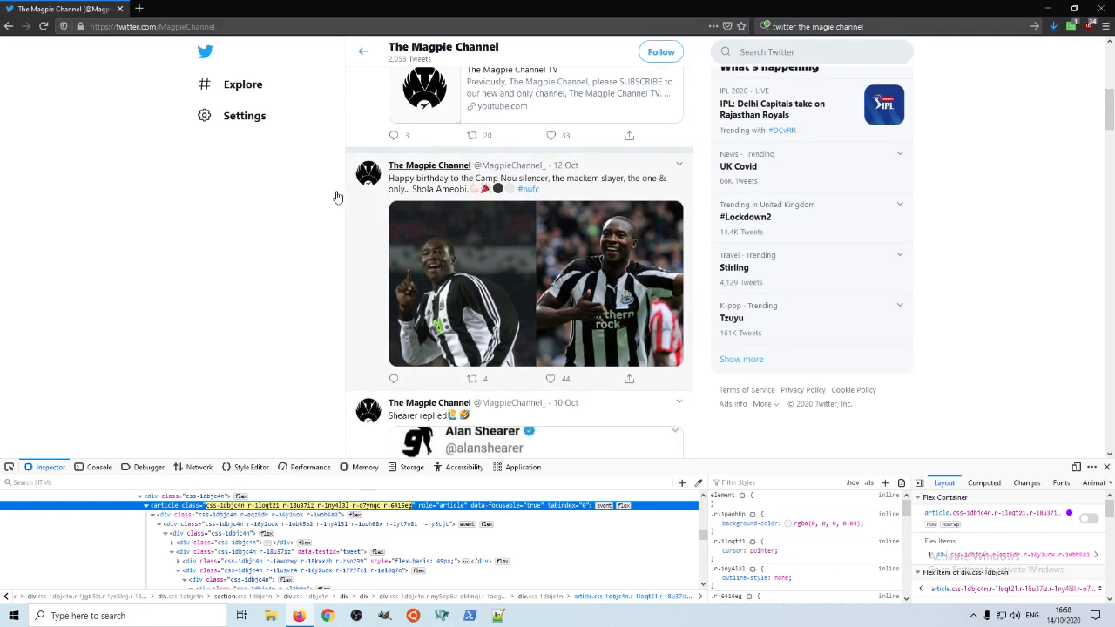
Screenshot the retweeted POPWORLD MAGS video tweet's node, then bring up File Explorer from the taskbar
scroll(down, 3)
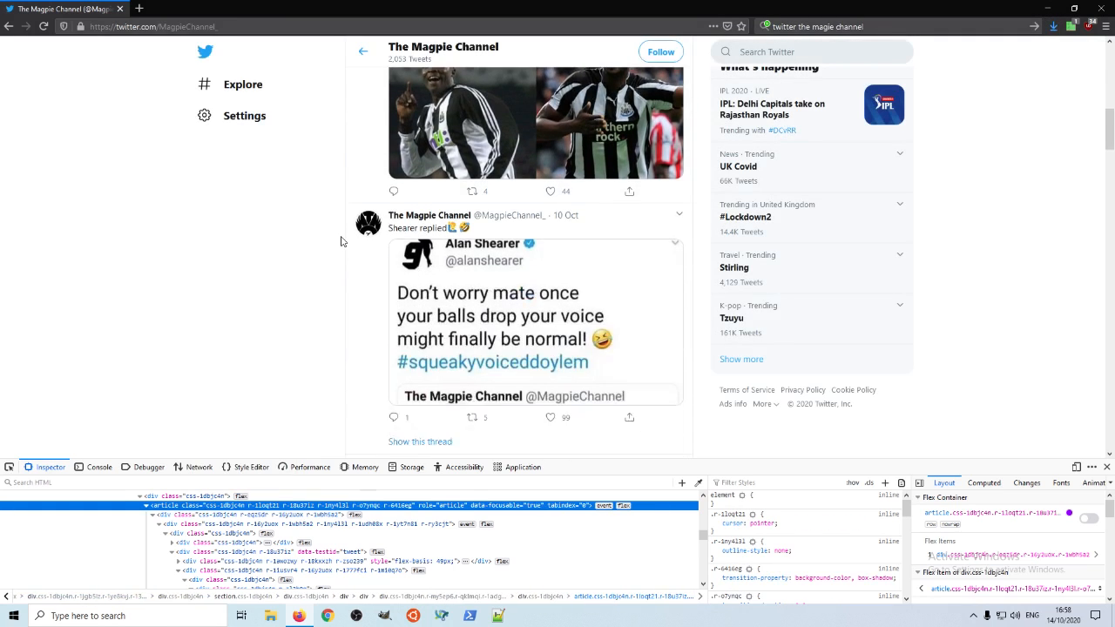
scroll(down, 3)
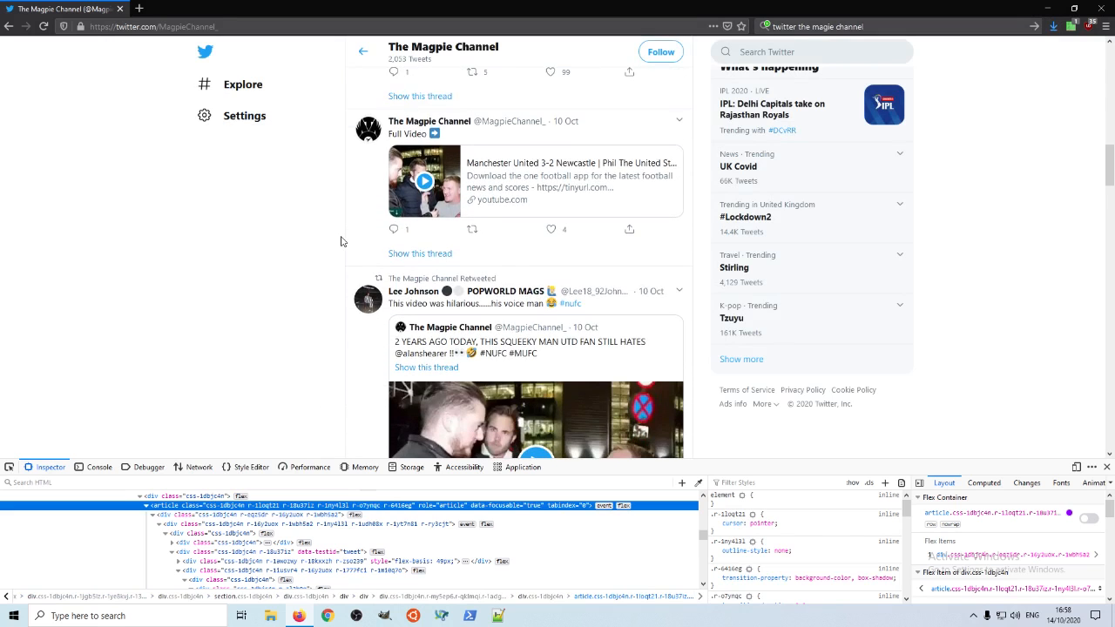
scroll(down, 3)
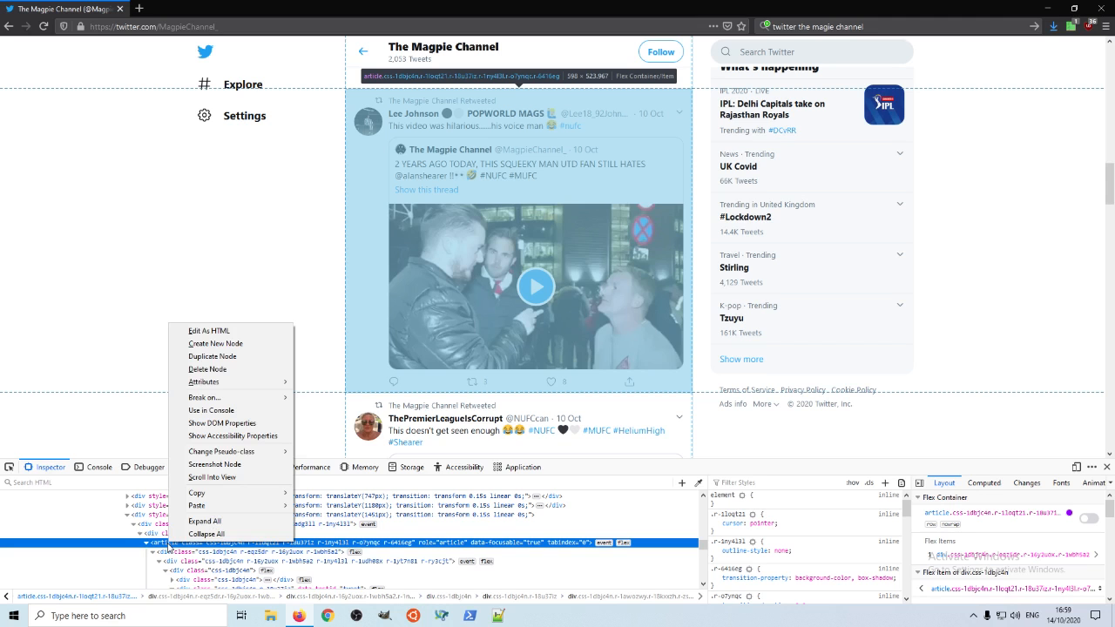
mouse_move(214, 463)
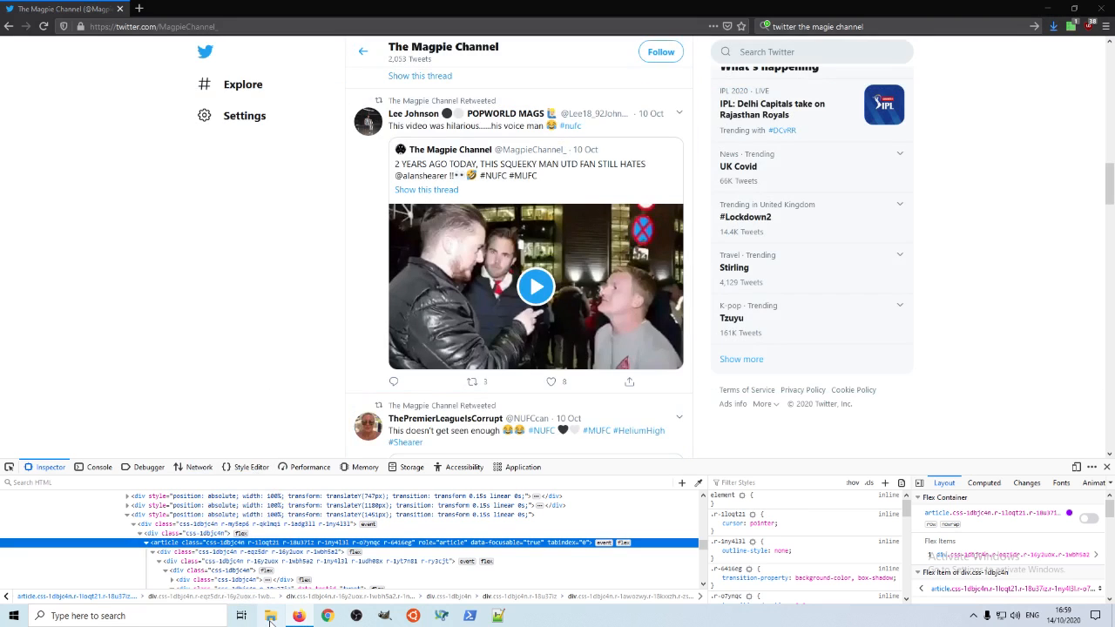
click(240, 617)
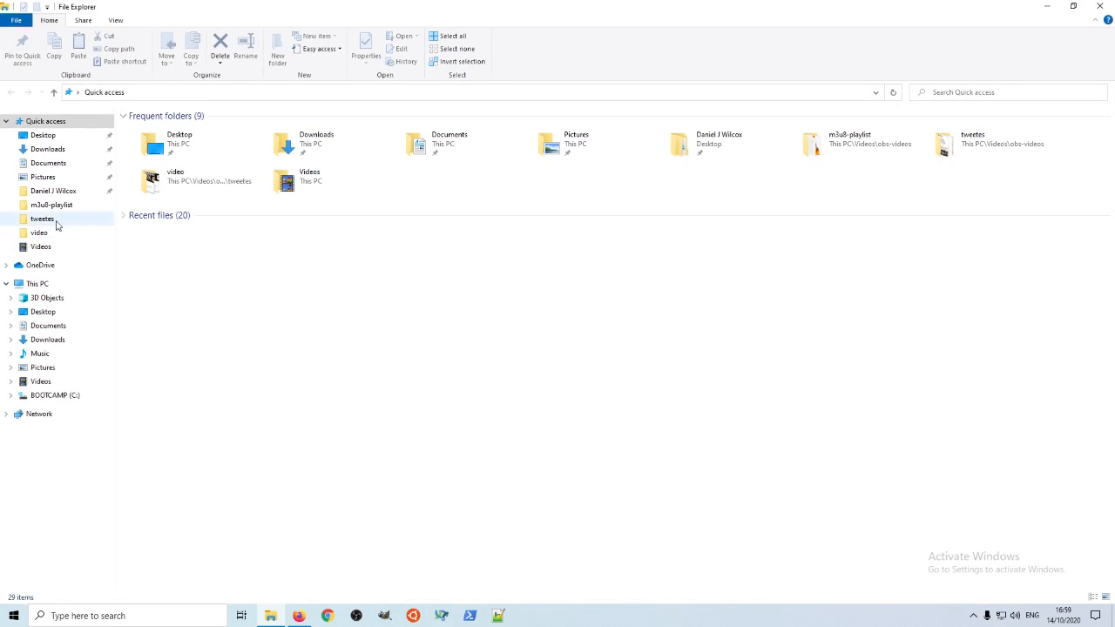
View the latest Screen Shot PNG from the Downloads folder
click(47, 150)
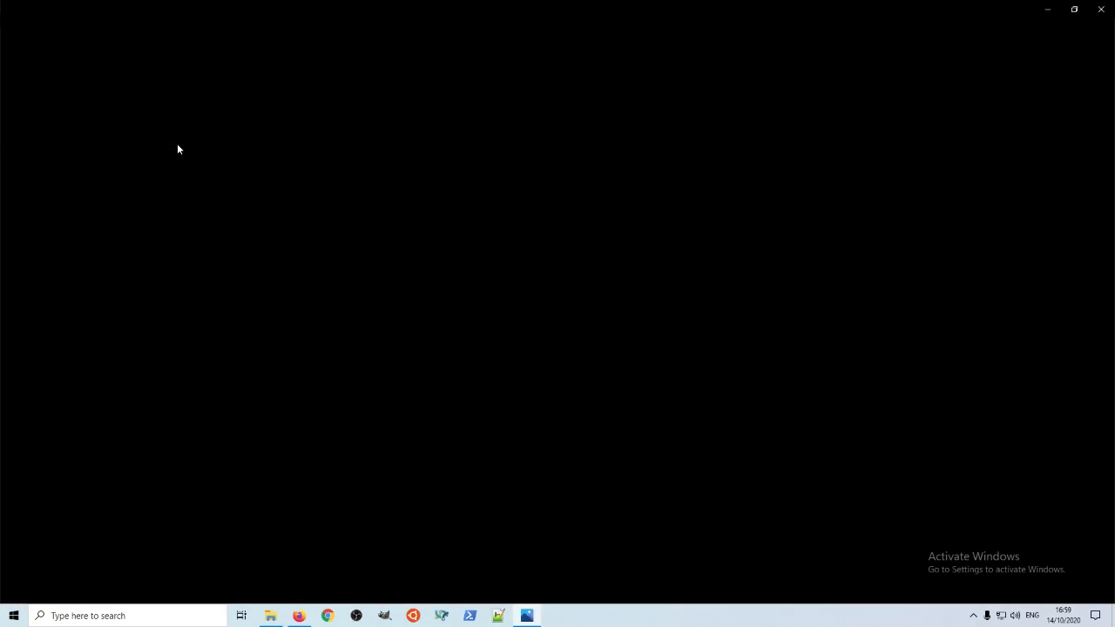
click(526, 617)
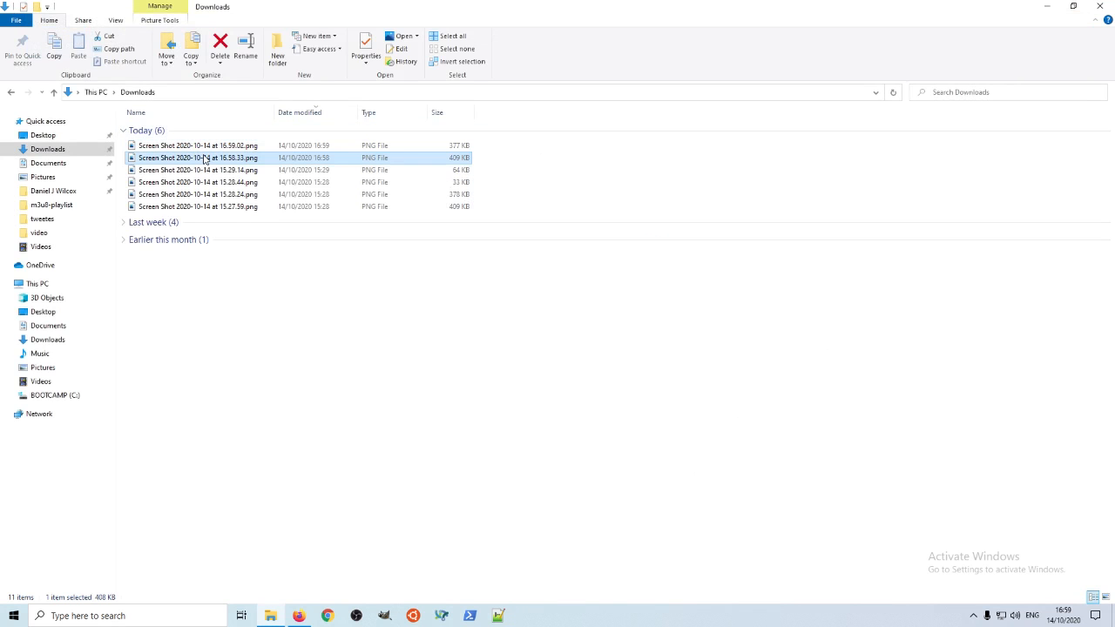
double_click(199, 156)
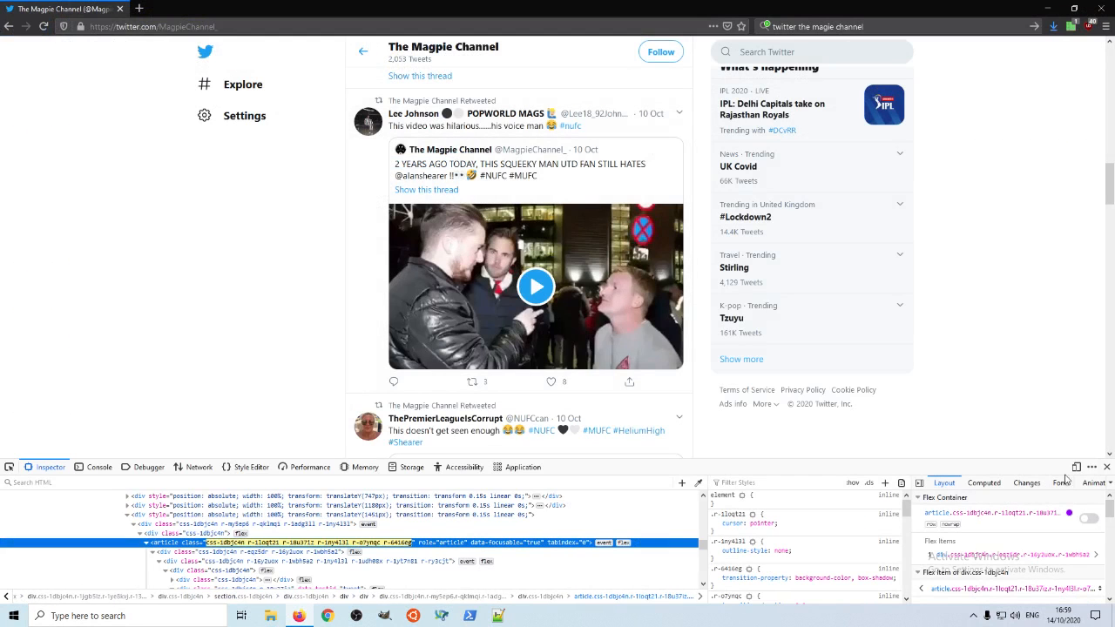
Reach the quoted Premier League Aston Villa result tweet and bring up actions on its article node in Inspector
scroll(down, 3)
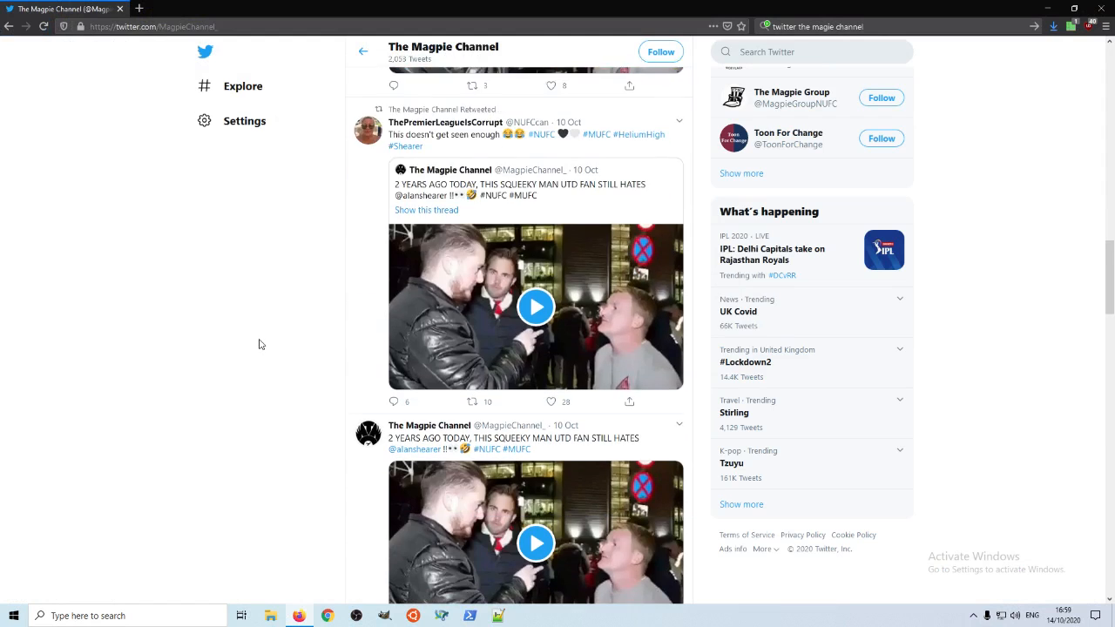
scroll(down, 3)
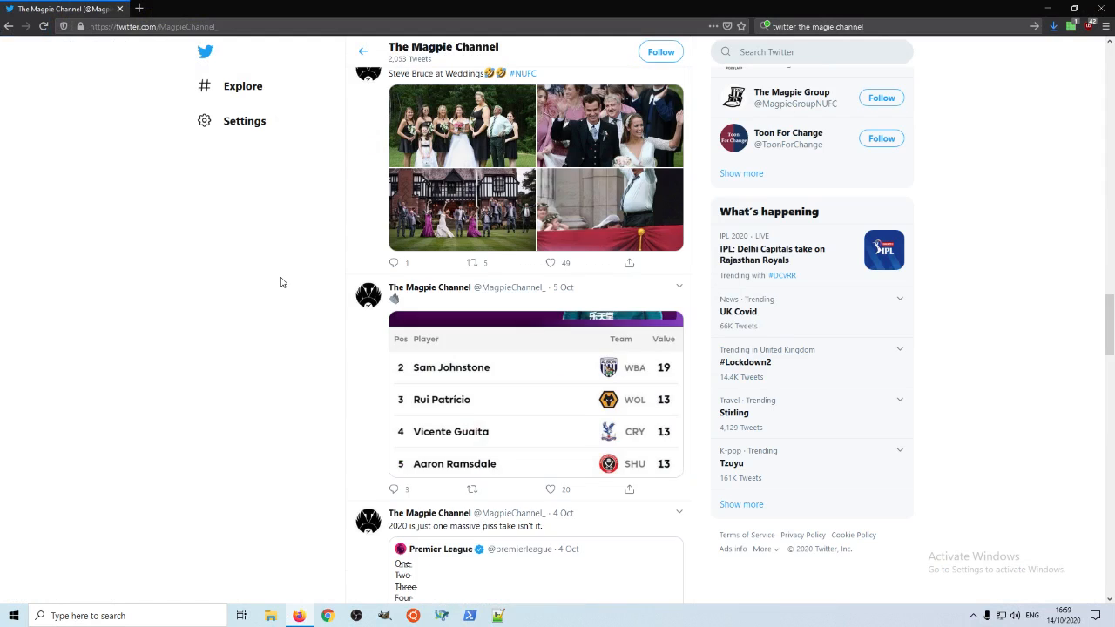
scroll(down, 3)
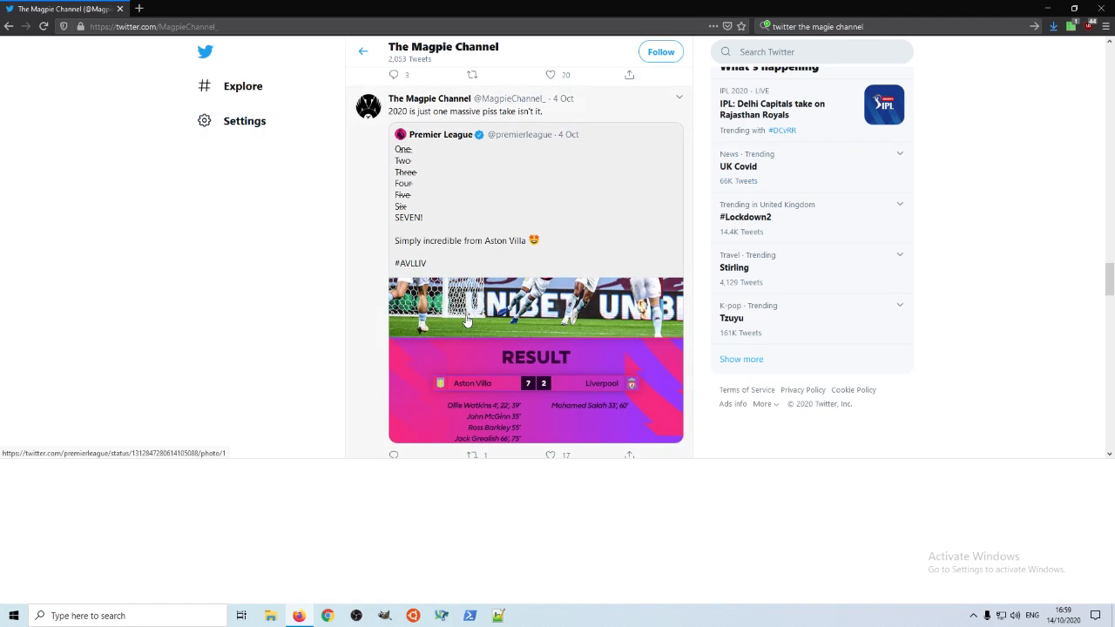
key(F12)
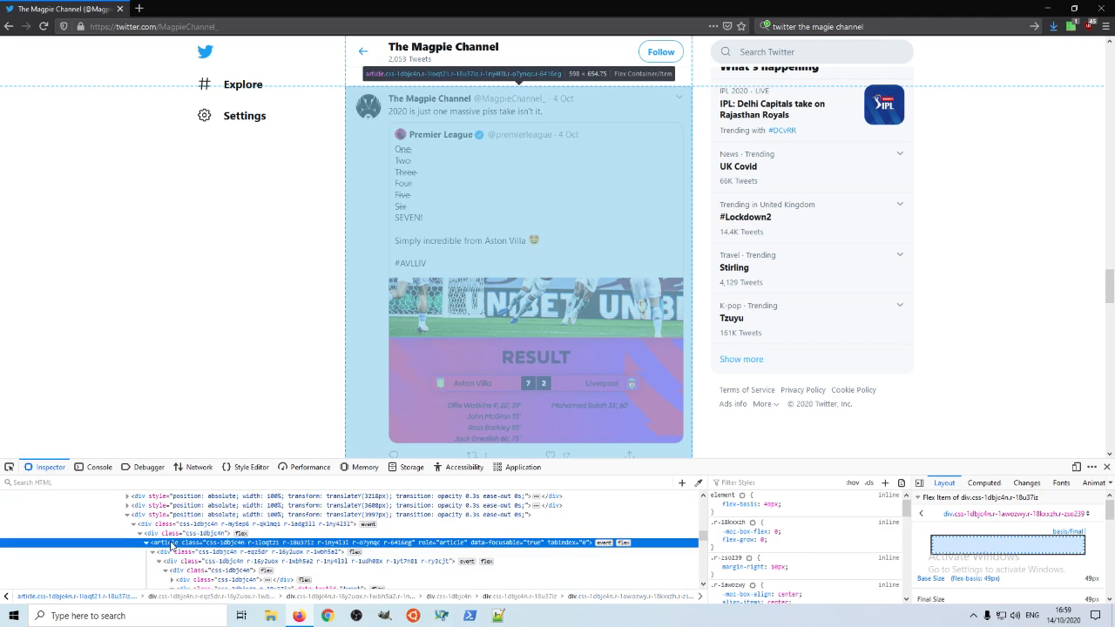
right_click(174, 544)
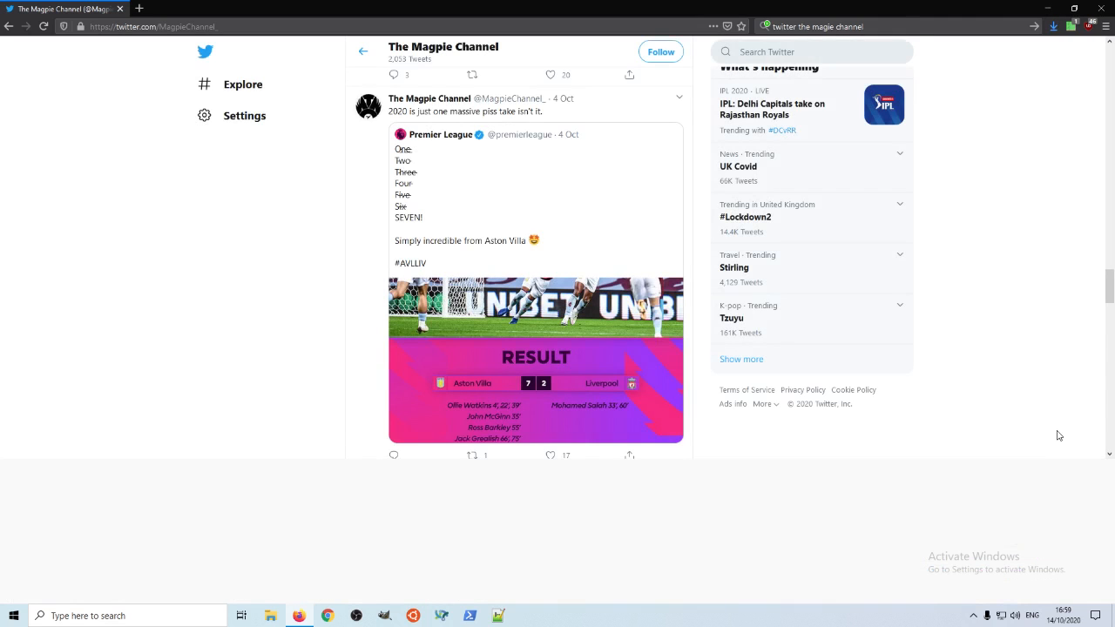
scroll(down, 3)
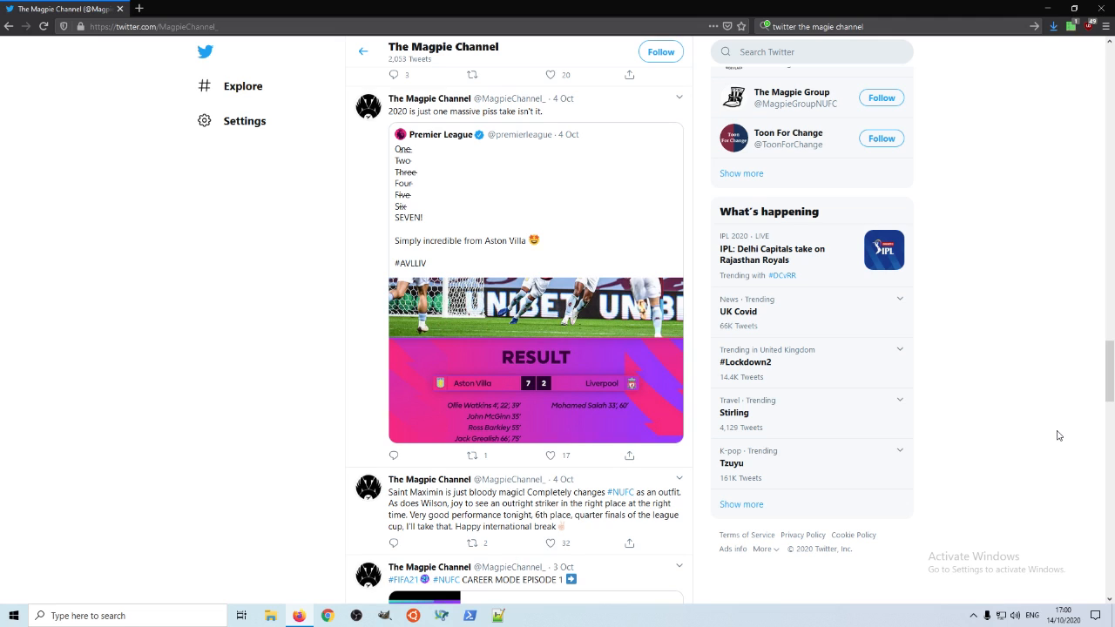
mouse_move(889, 327)
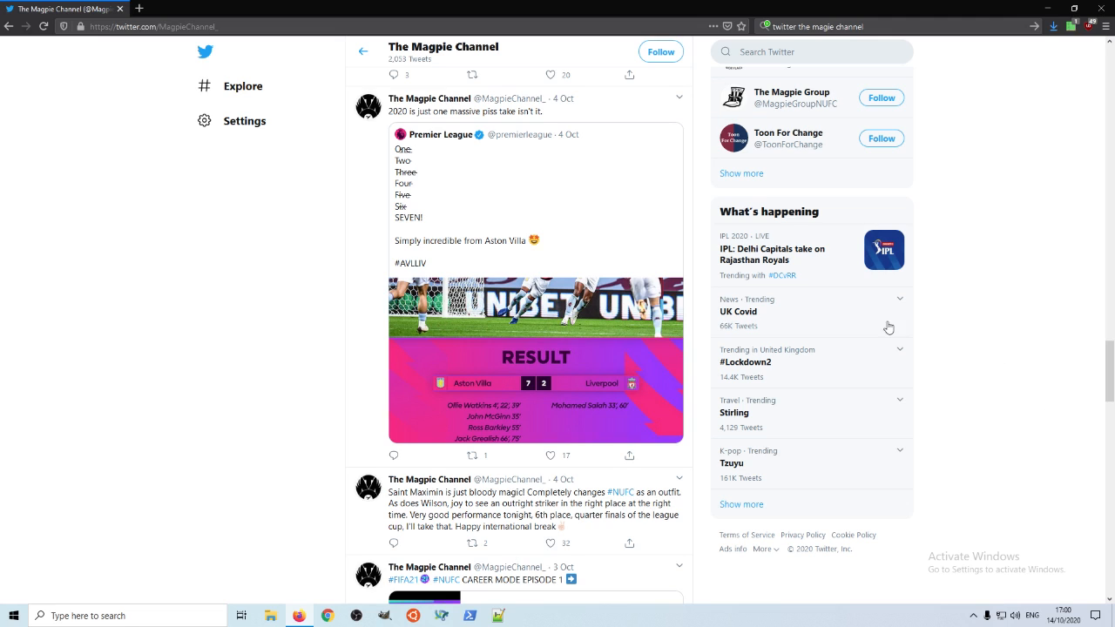
mouse_move(819, 202)
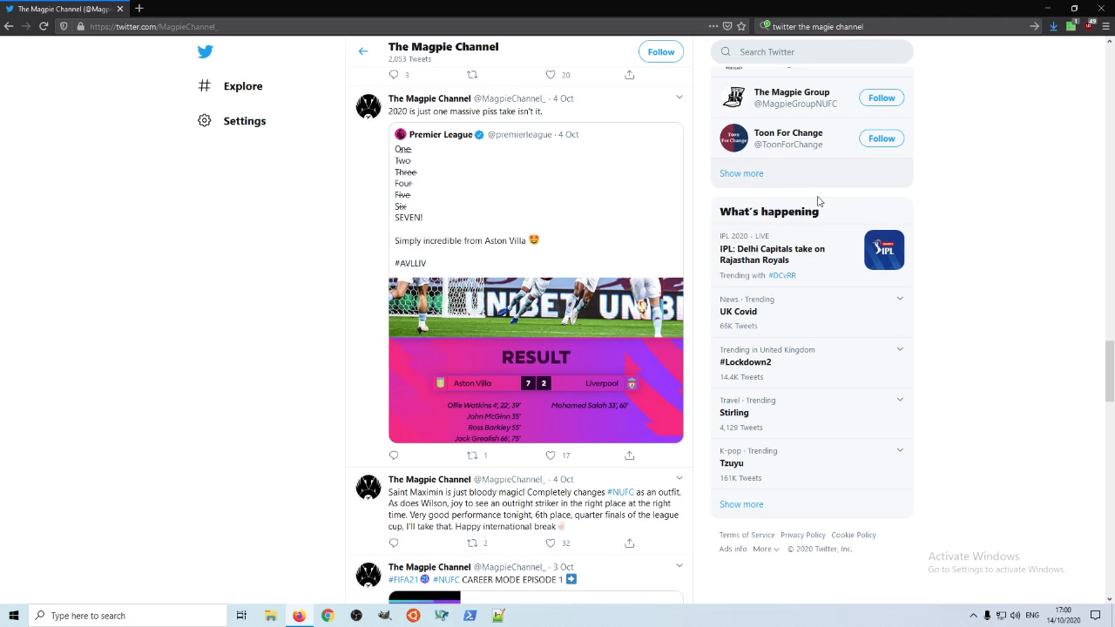
mouse_move(965, 352)
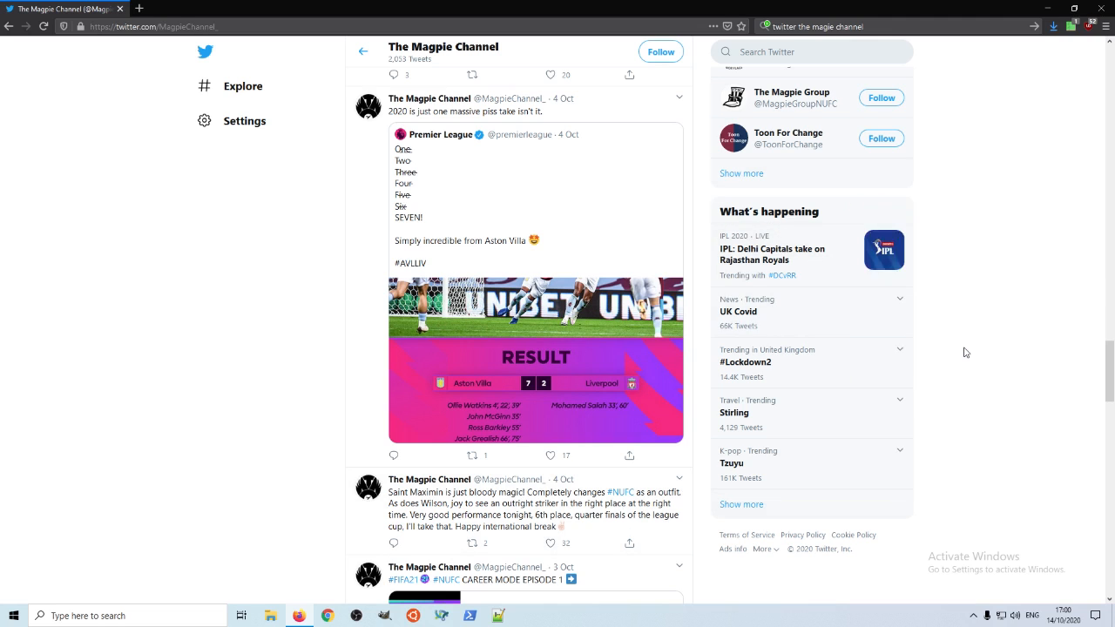
Inspect the sidebar's What's happening trending section markup for a node screenshot
key(F12)
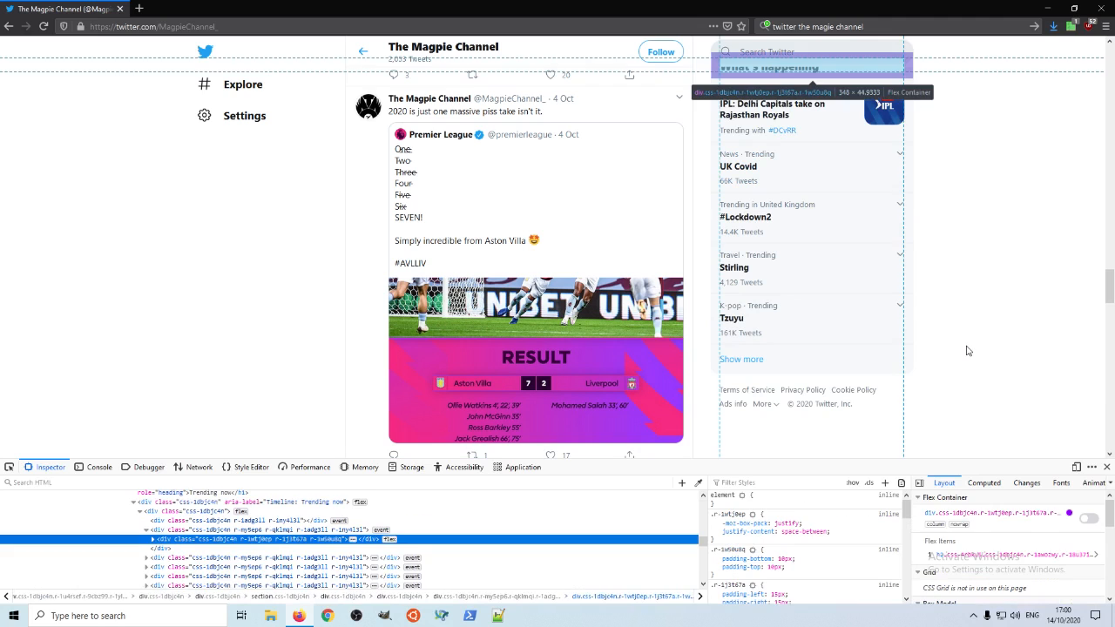
scroll(down, 3)
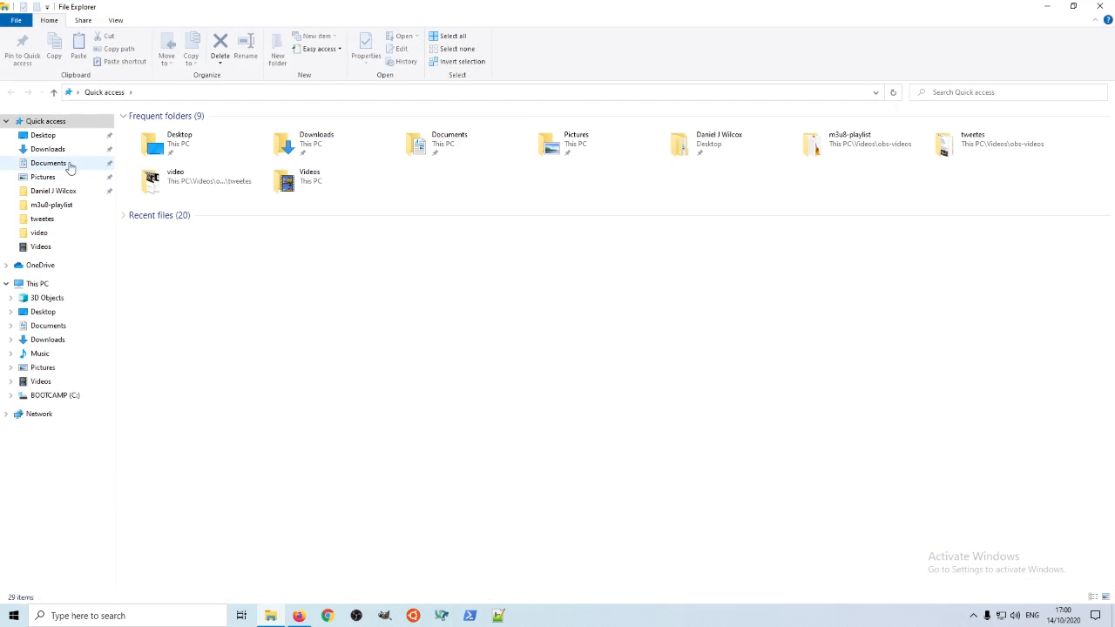
View the newest Screen Shot PNG of the trending section from Downloads in Photos
click(49, 163)
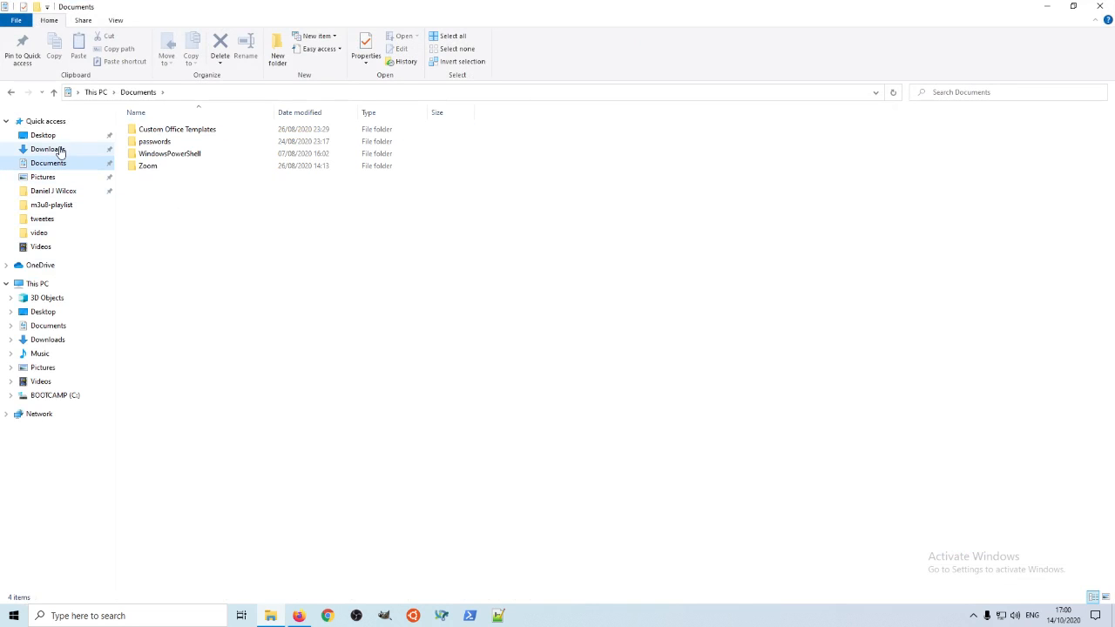
click(47, 149)
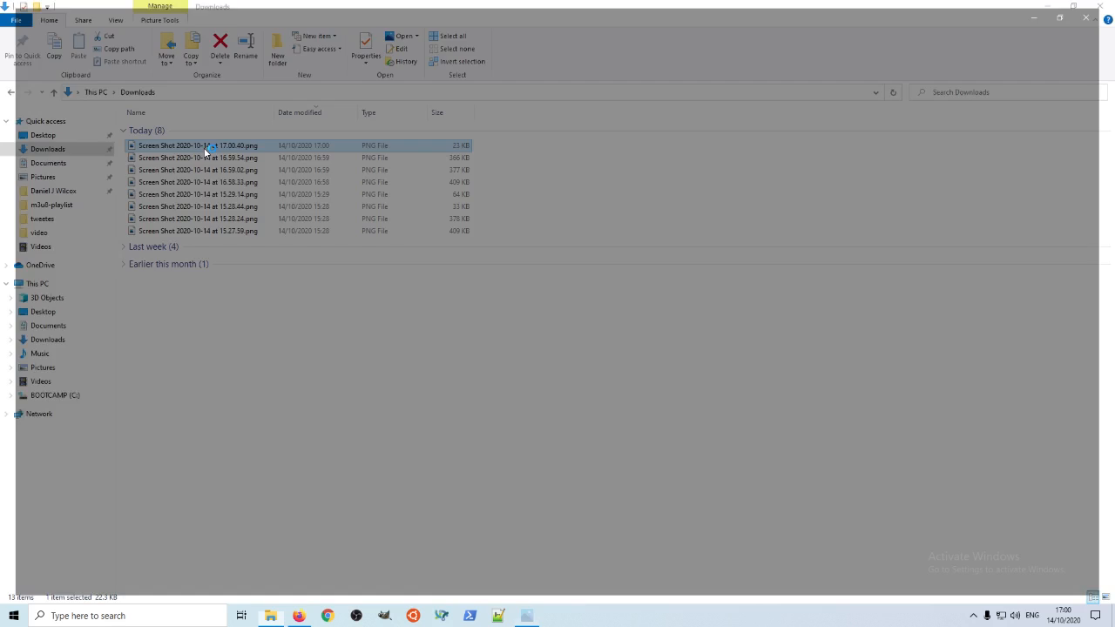
double_click(198, 146)
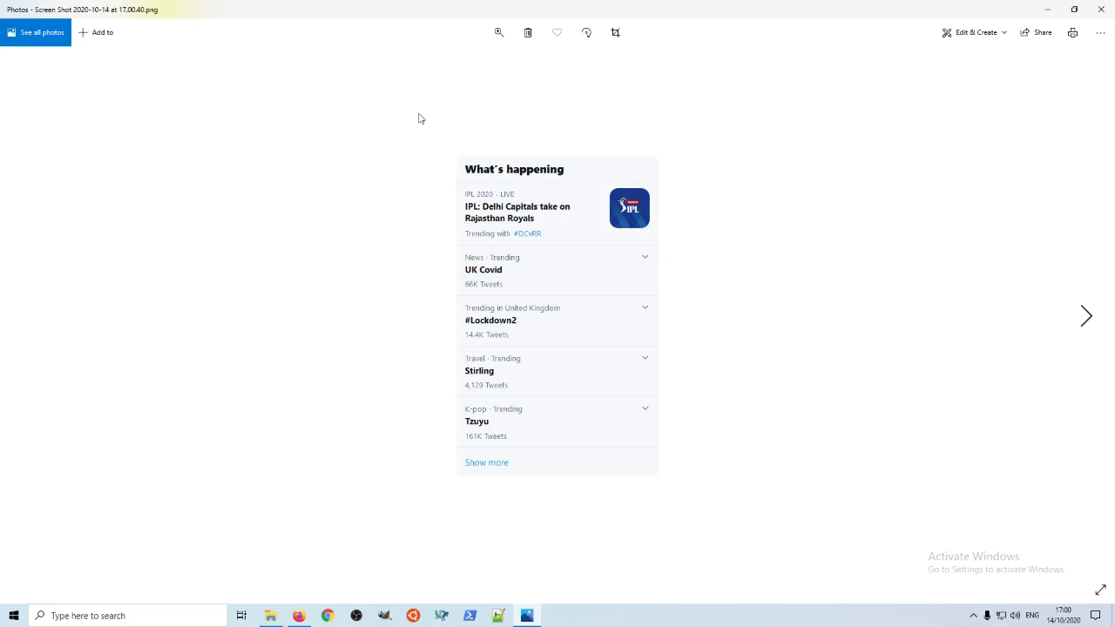
mouse_move(679, 157)
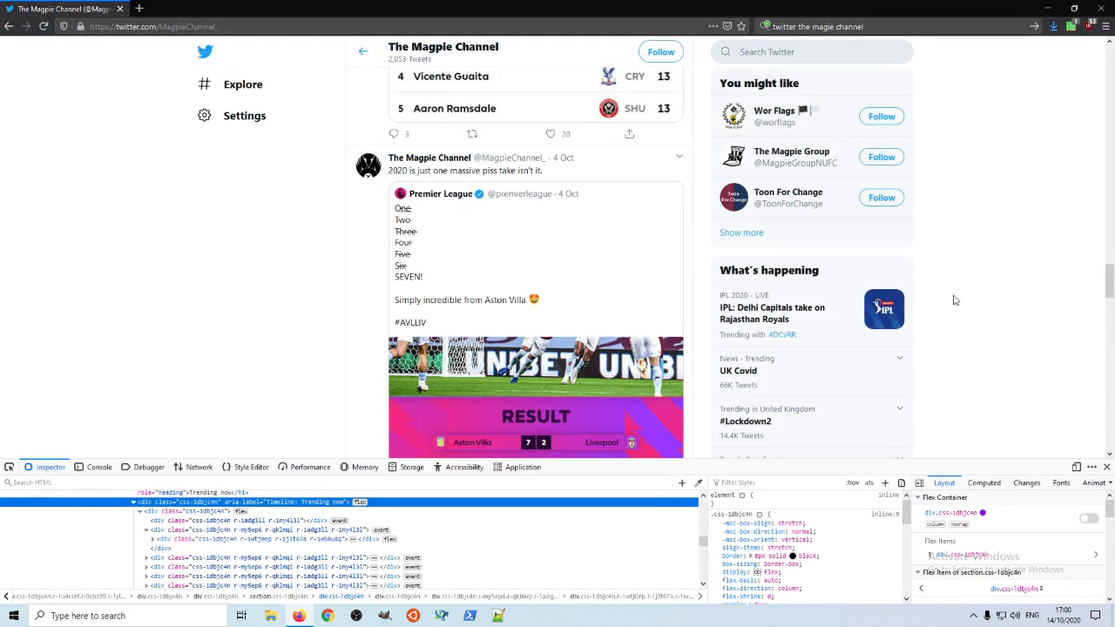
mouse_move(1020, 431)
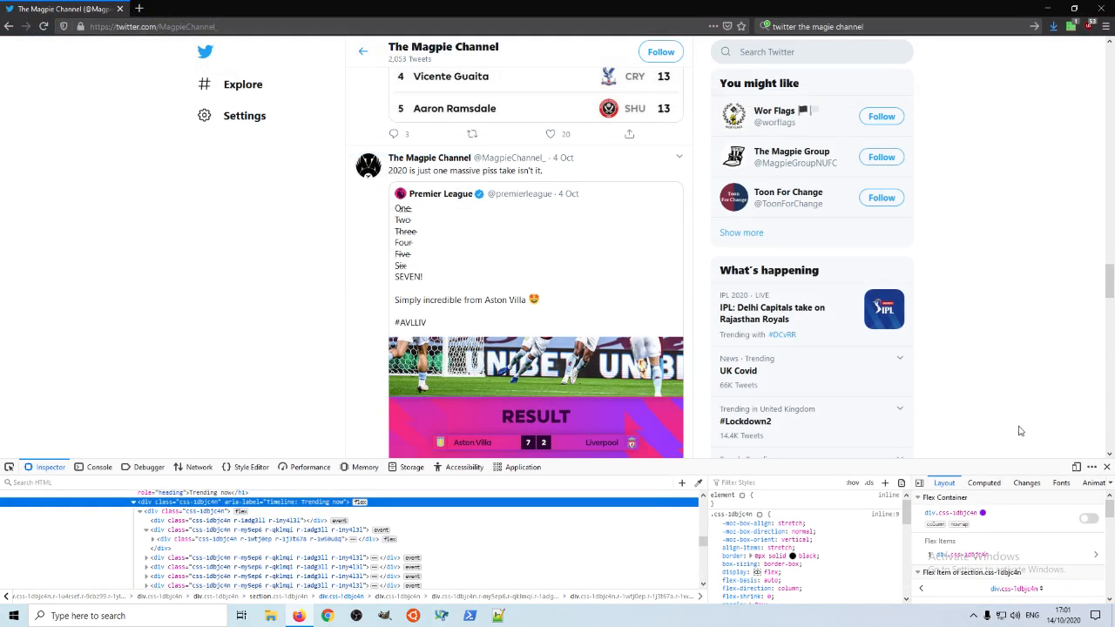